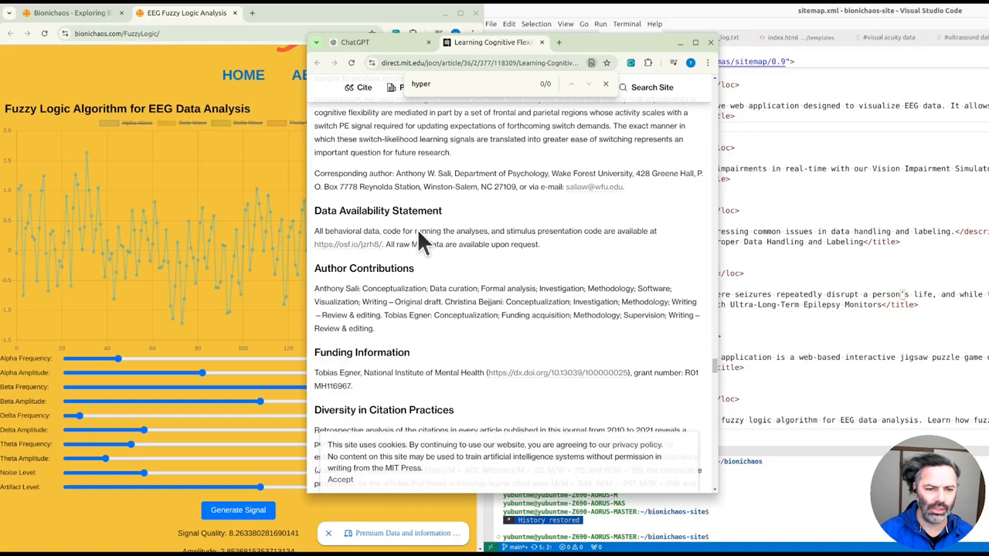
mouse_move(398, 278)
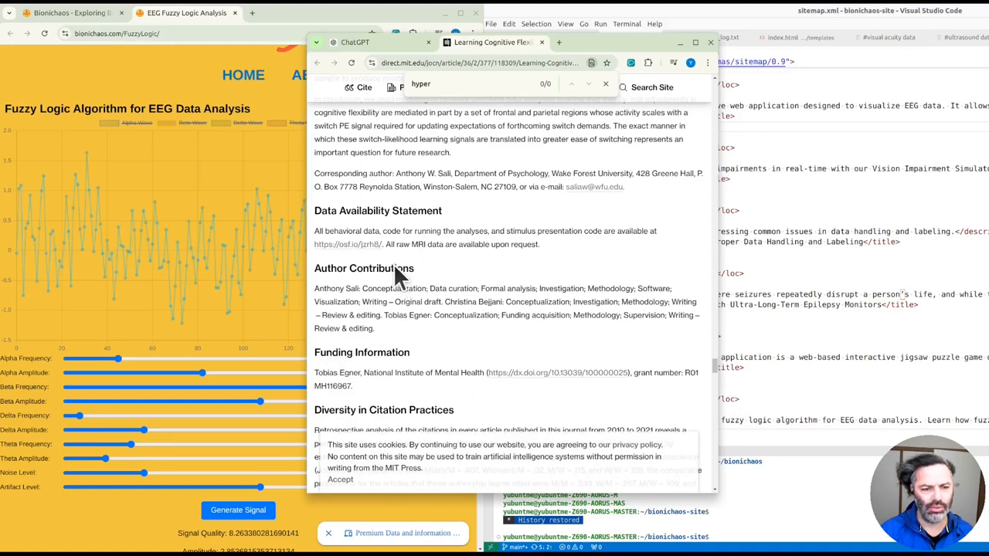
mouse_move(476, 250)
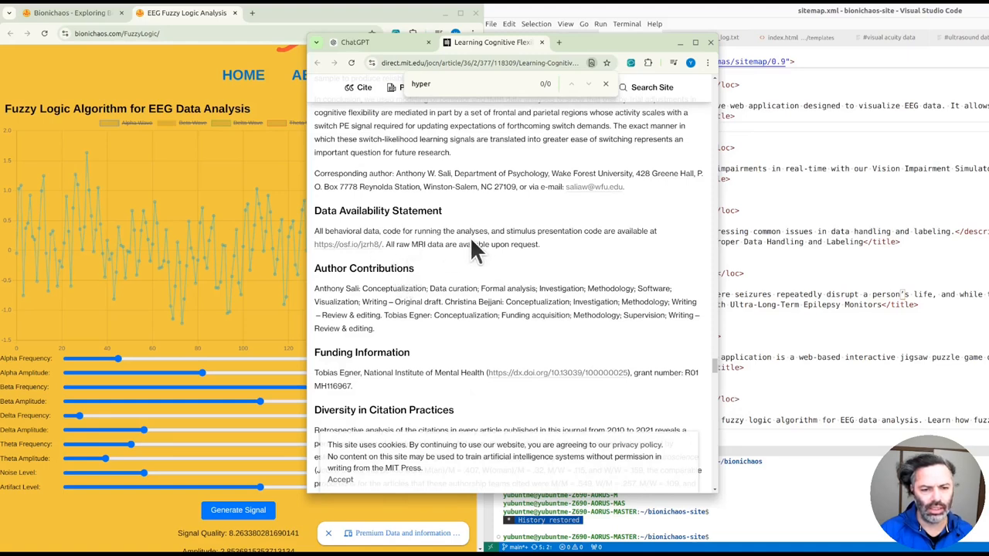
mouse_move(518, 248)
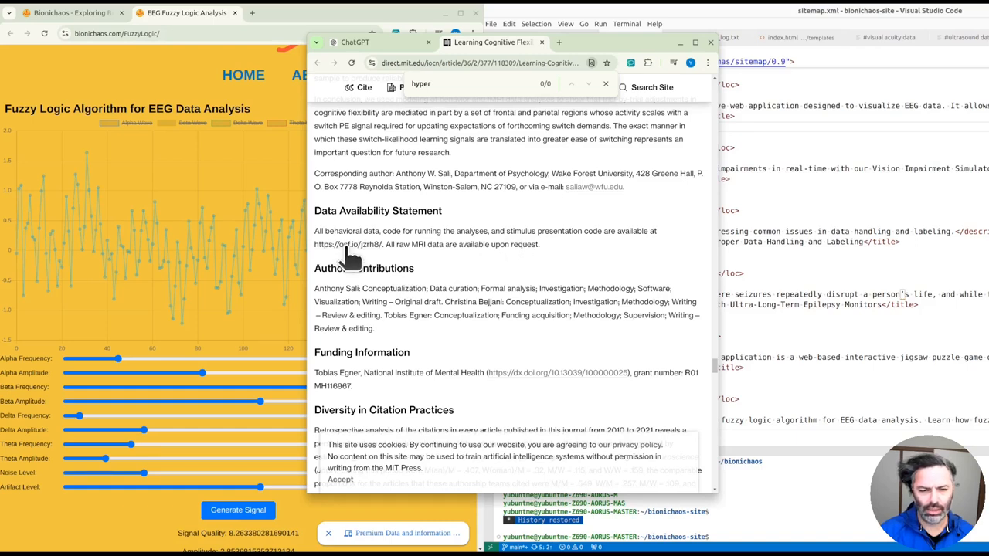
Follow the osf.io link in the Data Availability Statement to the OSF project.
left_click(346, 244)
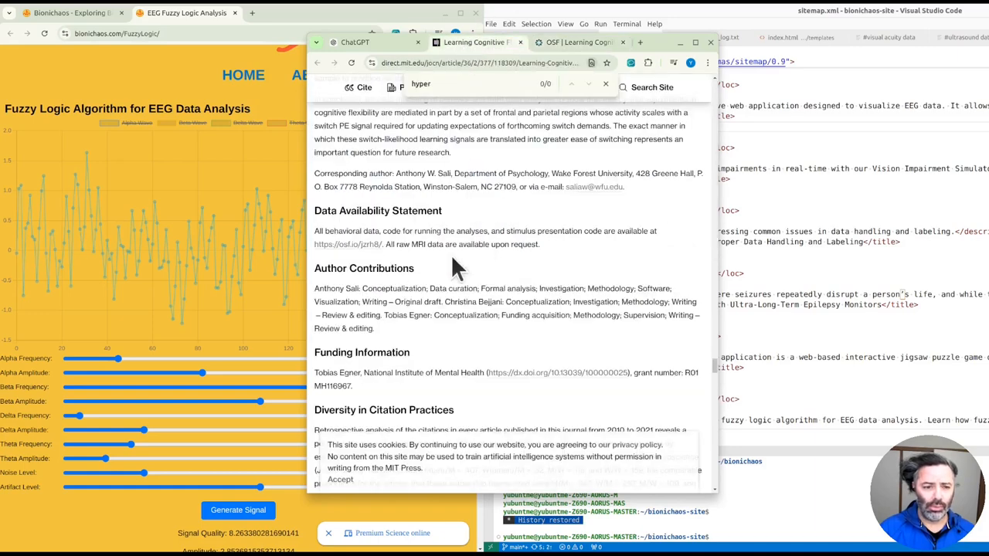
mouse_move(402, 255)
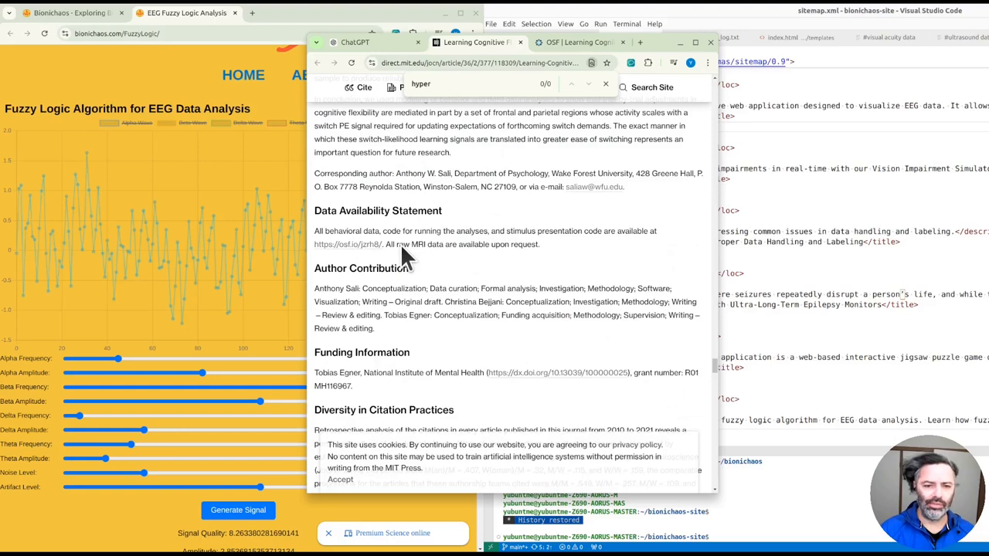
Highlight 'All raw MRI data are available upon request.' and move to the OSF project page.
left_click_drag(399, 245, 529, 244)
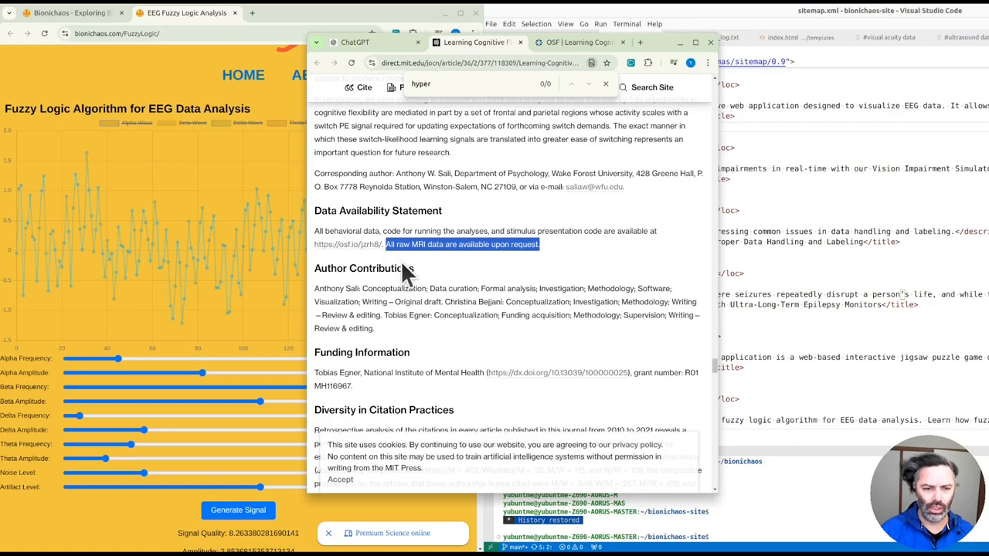
mouse_move(414, 278)
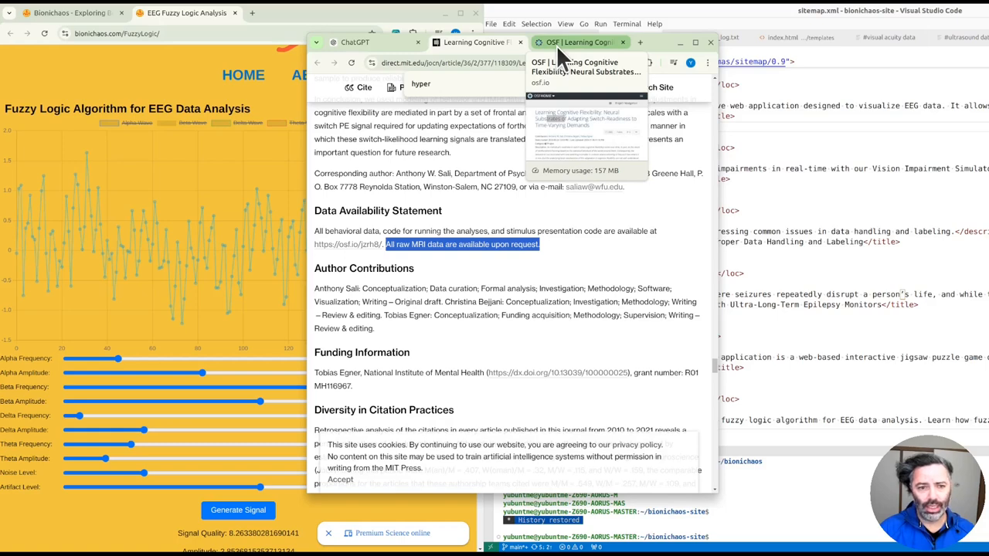
left_click(580, 41)
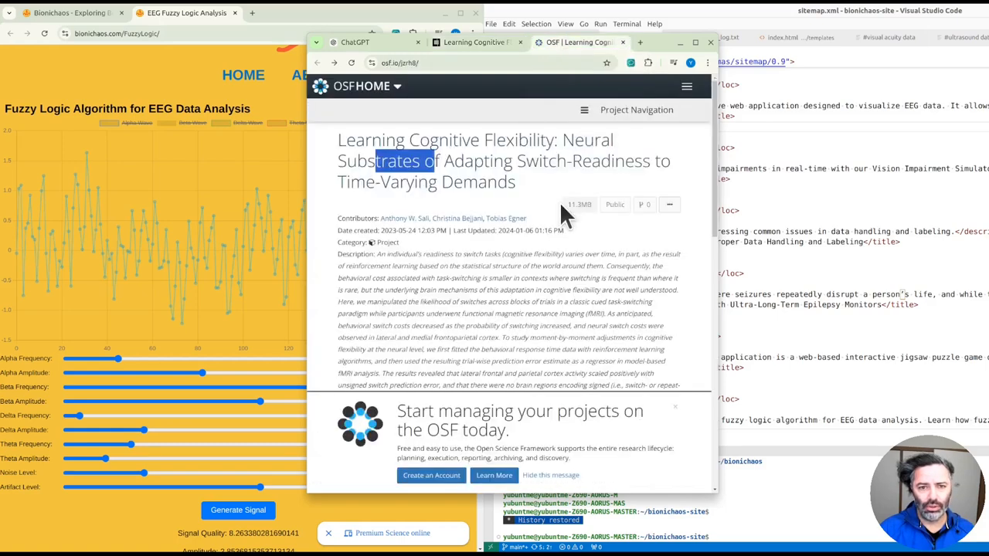
Browse the OSF Files panel and look inside the Behavioral Data folder.
scroll("down", 3)
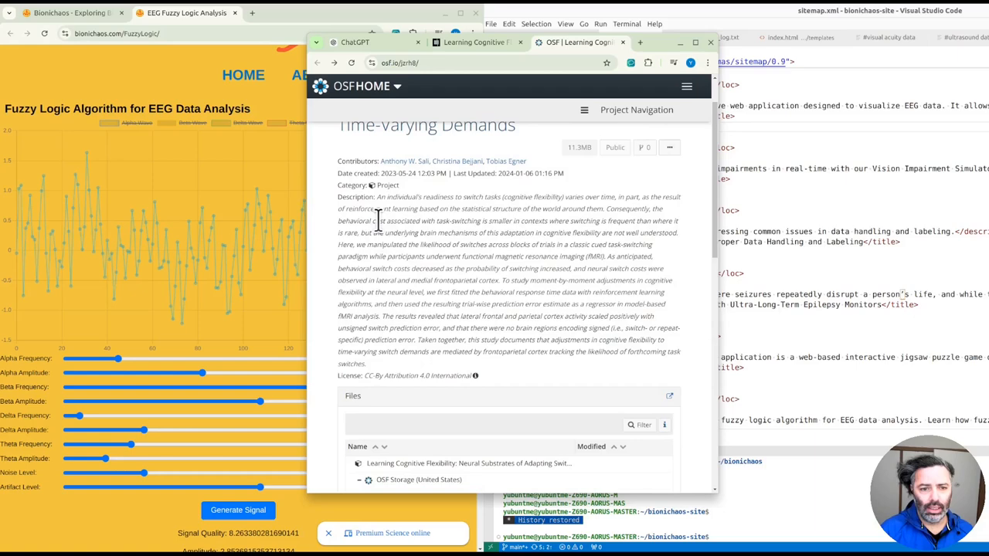
scroll("down", 3)
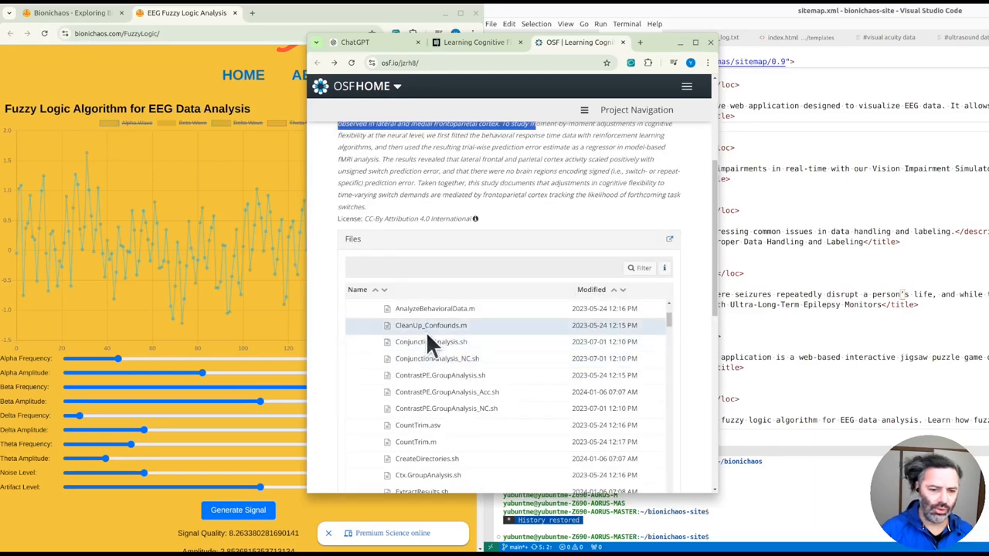
mouse_move(461, 346)
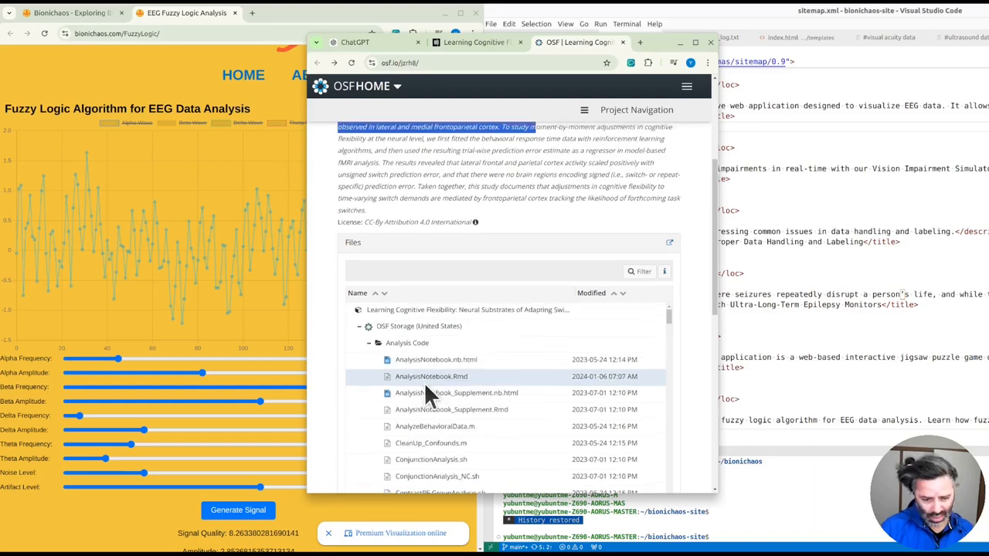
left_click(367, 412)
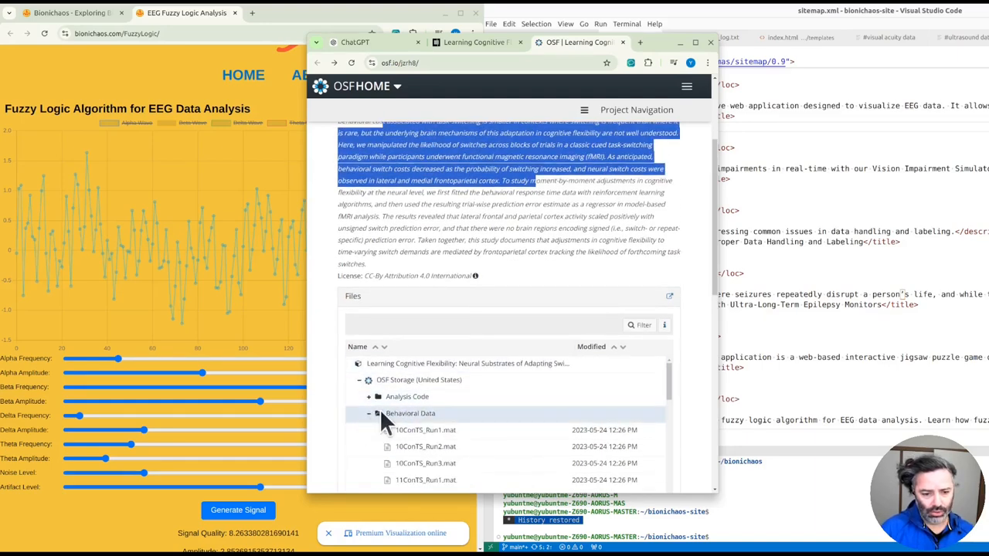
scroll("down", 3)
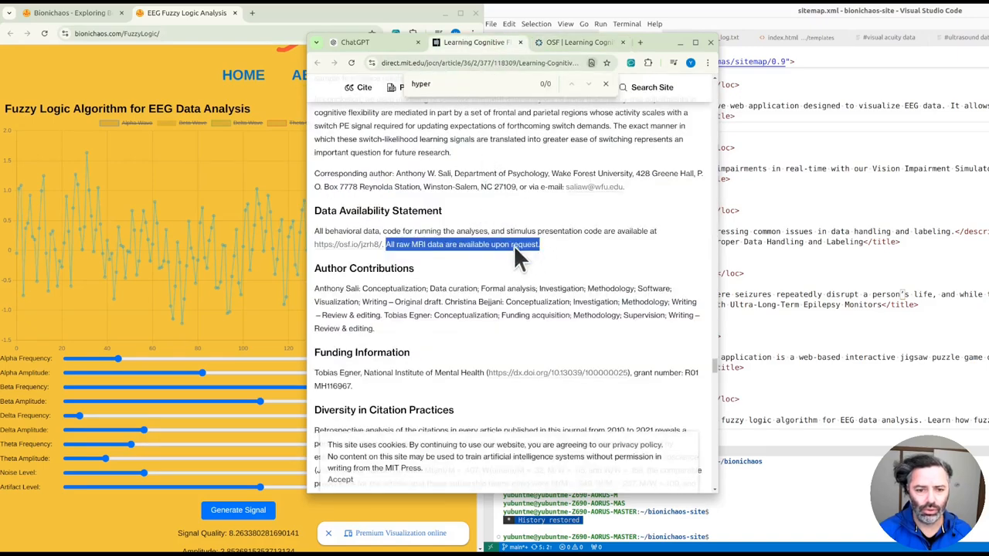
Back in the article, select the word 'MRI' in the data availability statement.
double_click(417, 244)
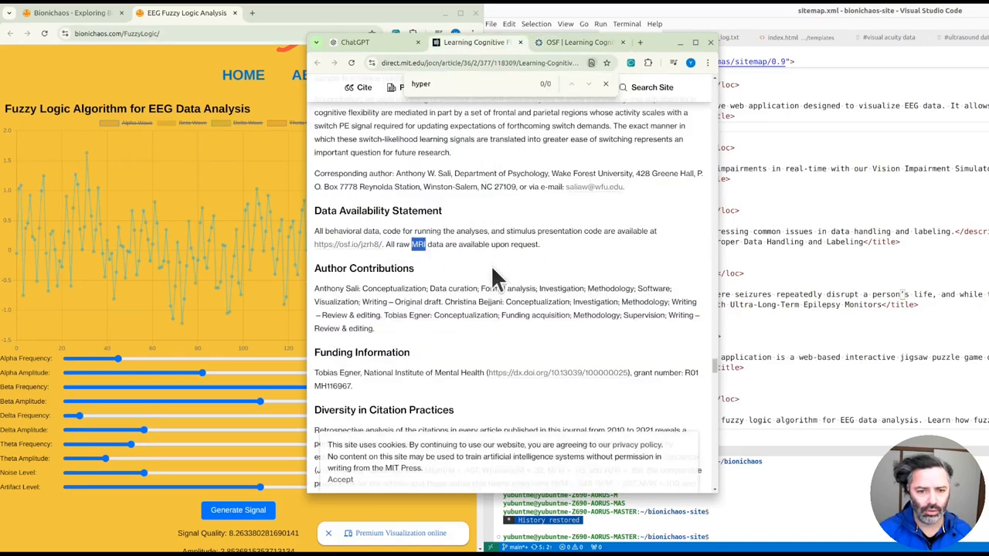